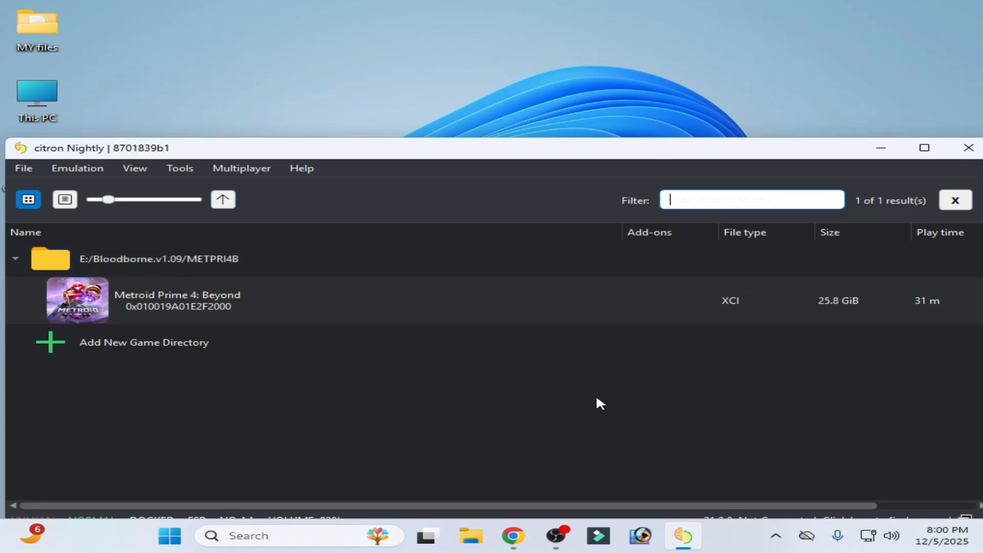
pyautogui.moveTo(605, 402)
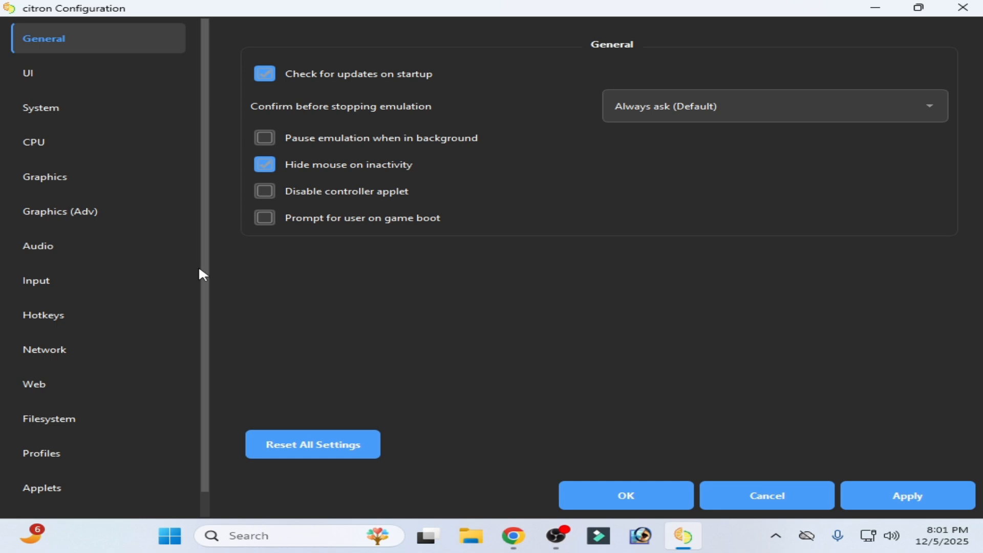
# Step: Switch player 1's input device in citron's Input settings to Keyboard/Mouse
pyautogui.click(35, 281)
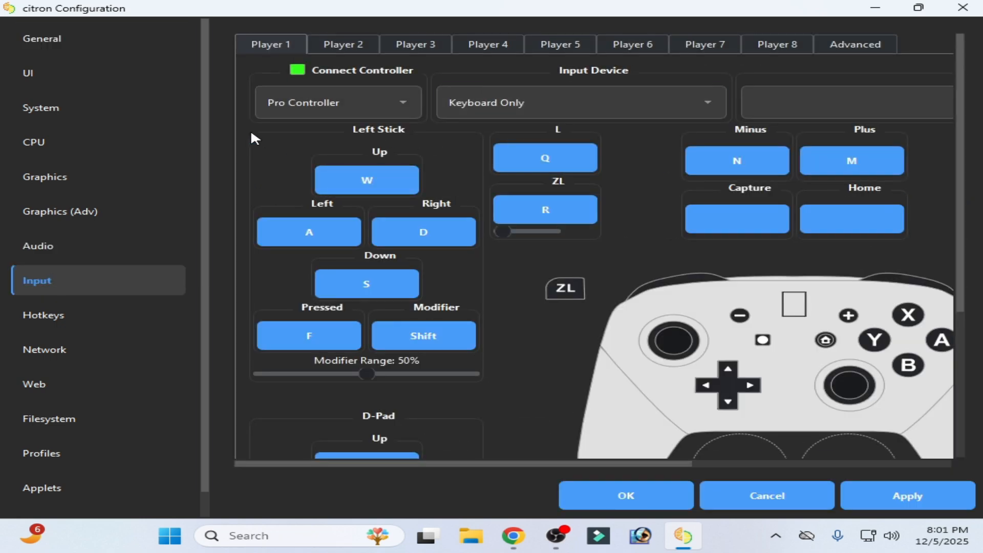
pyautogui.click(581, 102)
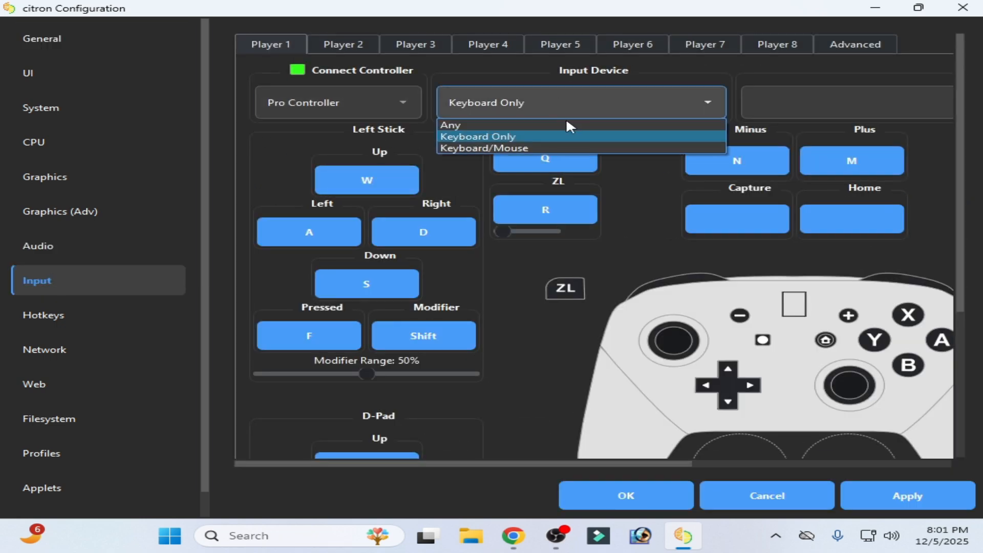
pyautogui.click(484, 148)
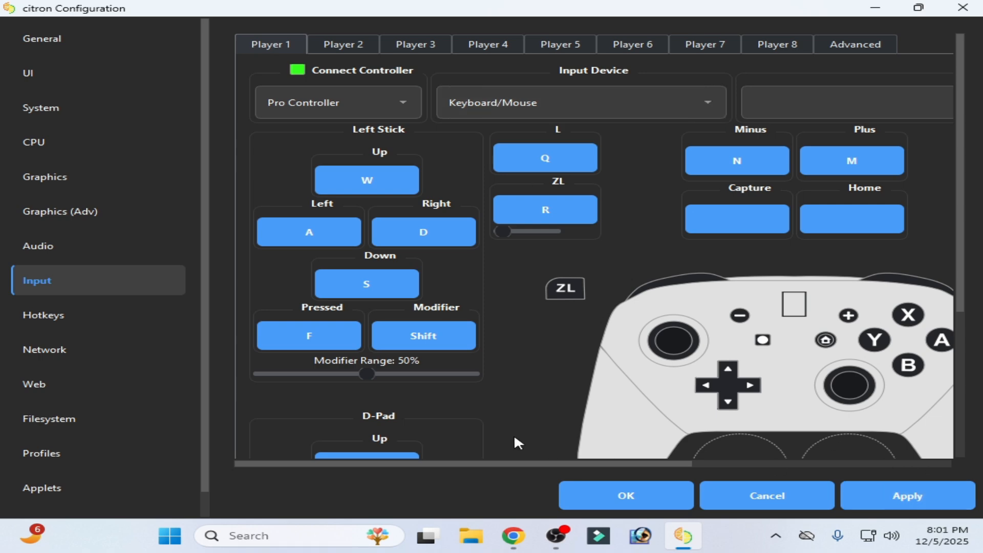
# Step: Confirm mouse panning enabled for player 1 at 50% horizontal and vertical sensitivity
pyautogui.scroll(-3)
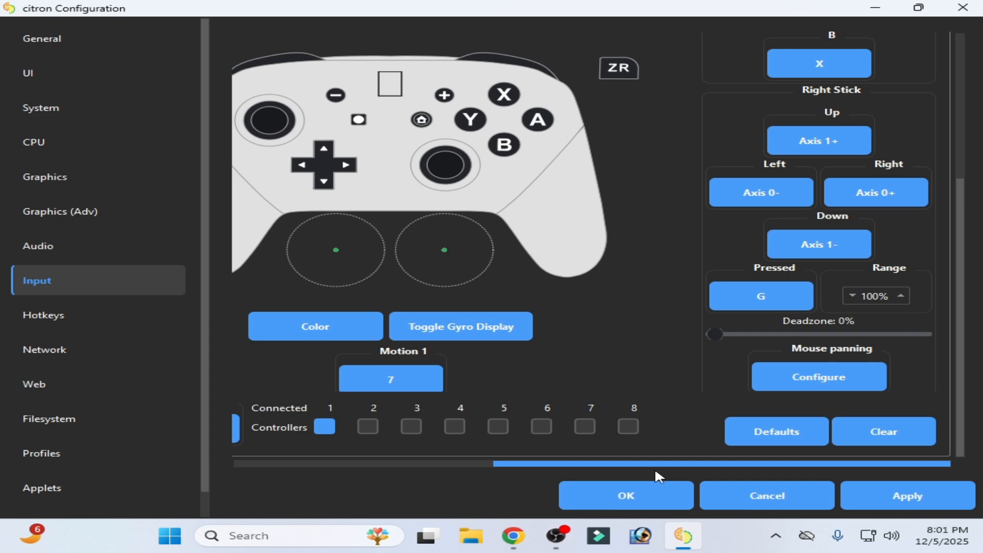
pyautogui.moveTo(825, 362)
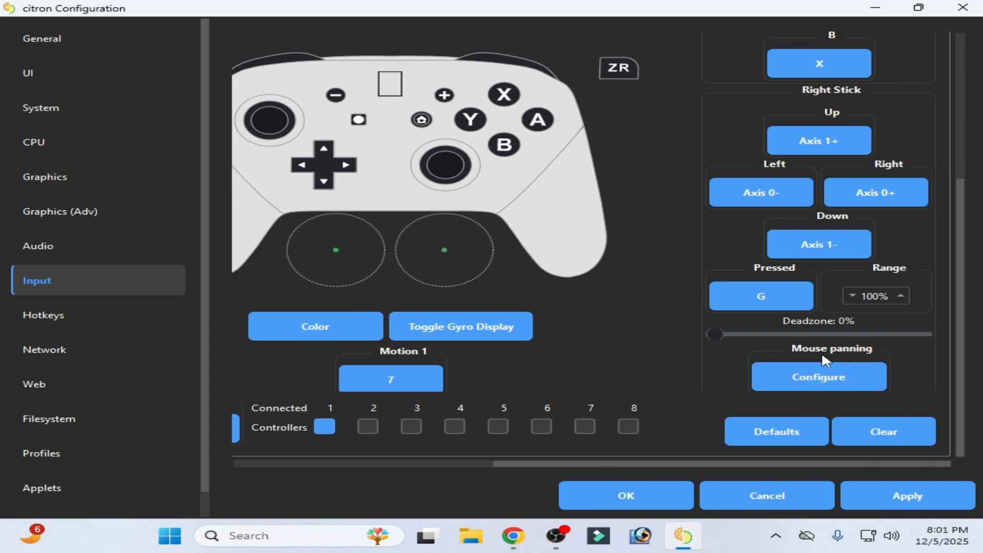
pyautogui.moveTo(817, 380)
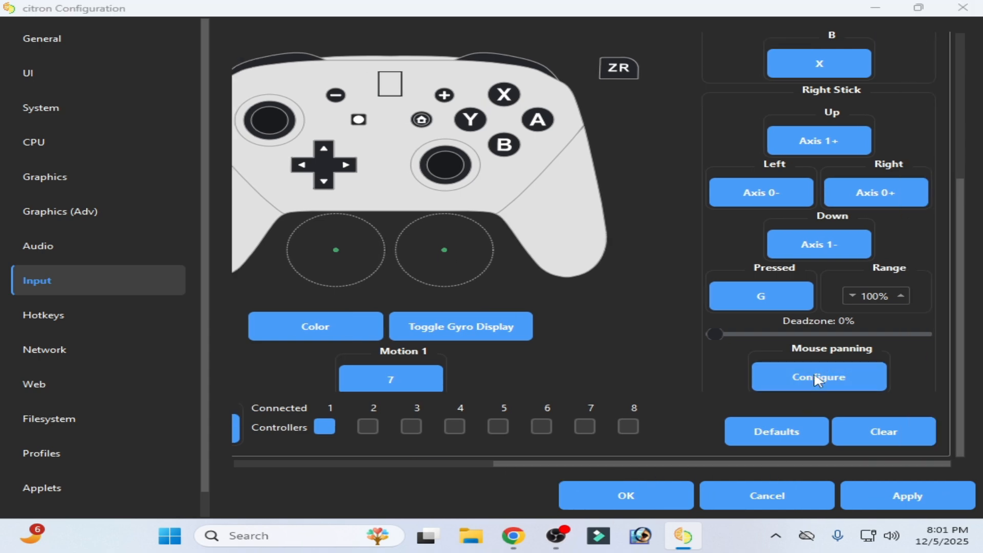
pyautogui.click(819, 376)
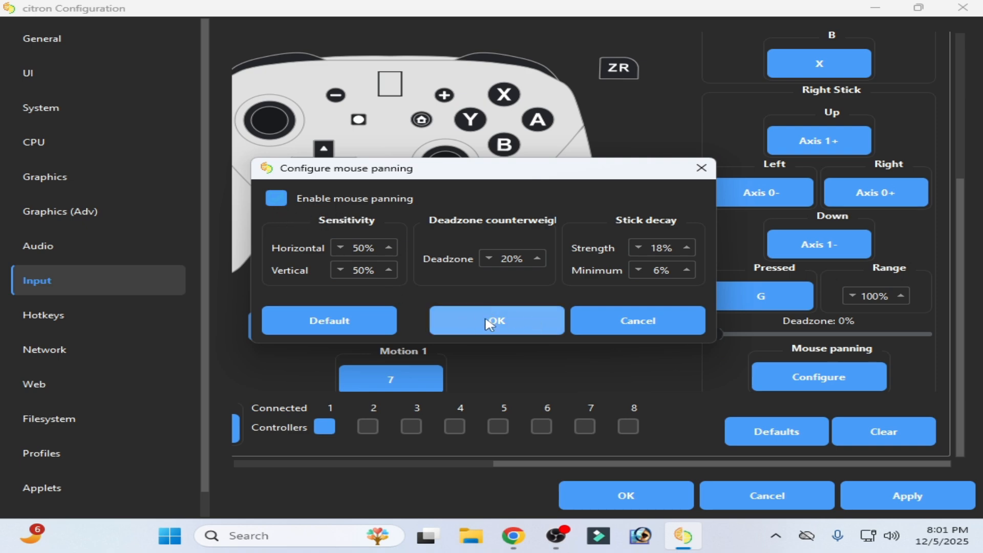
pyautogui.click(496, 320)
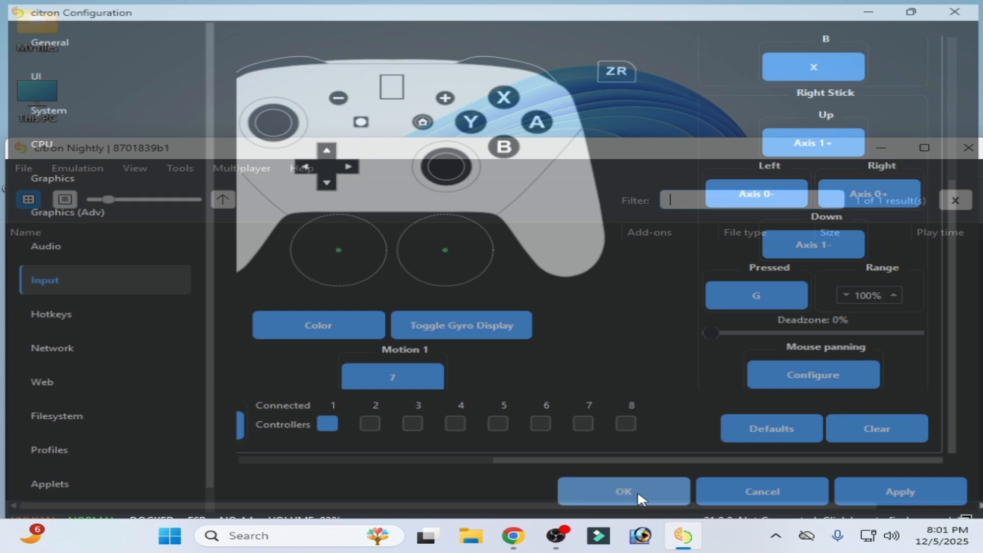
# Step: Bring up Eden Configuration from the Eden main window
pyautogui.rightClick(128, 300)
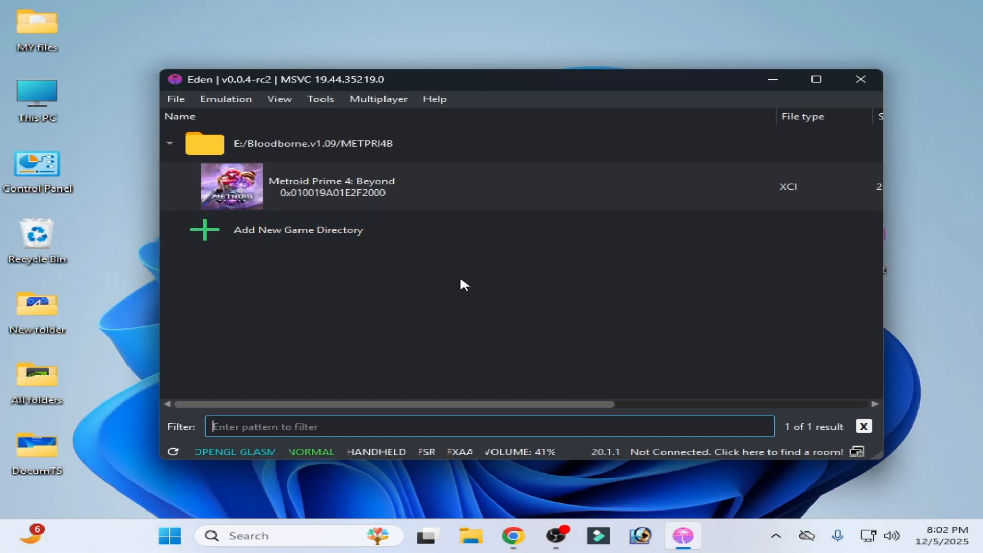
pyautogui.moveTo(212, 88)
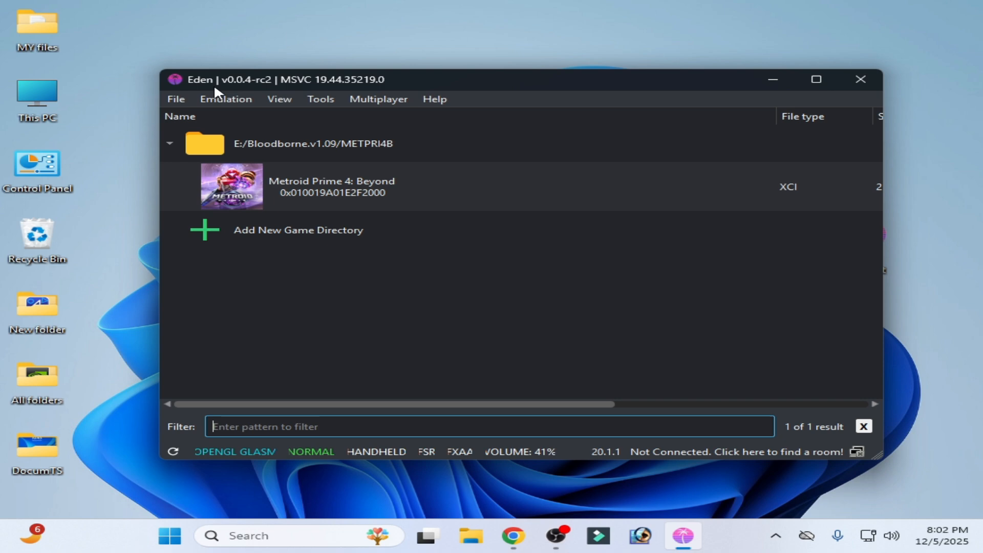
pyautogui.click(212, 143)
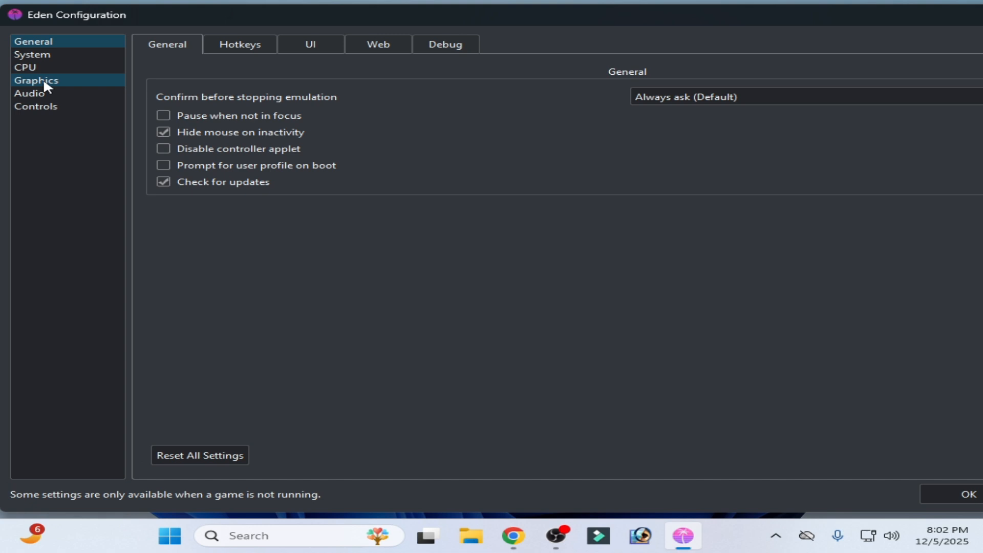
# Step: Choose Keyboard/Mouse as player 1's input device in Eden's Controls settings
pyautogui.click(39, 107)
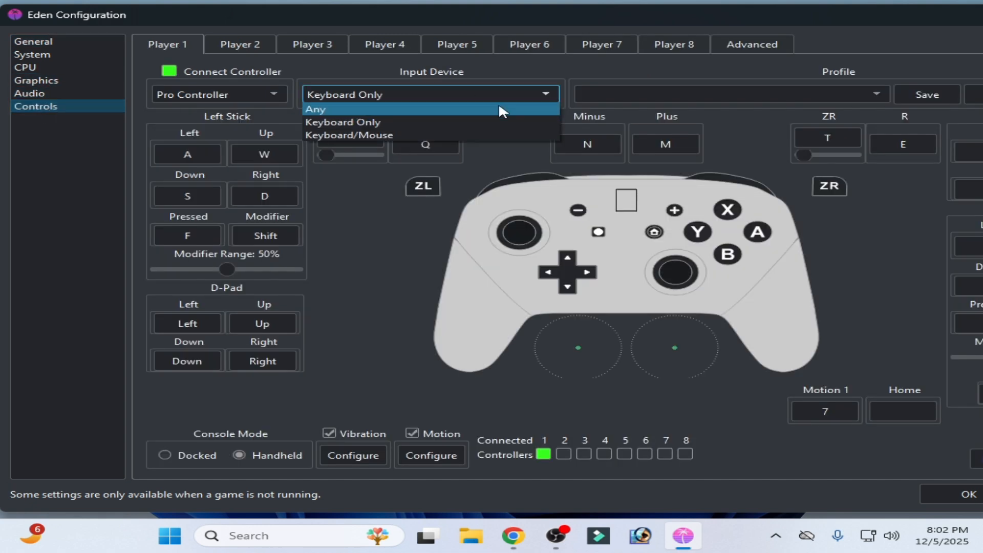
pyautogui.moveTo(358, 142)
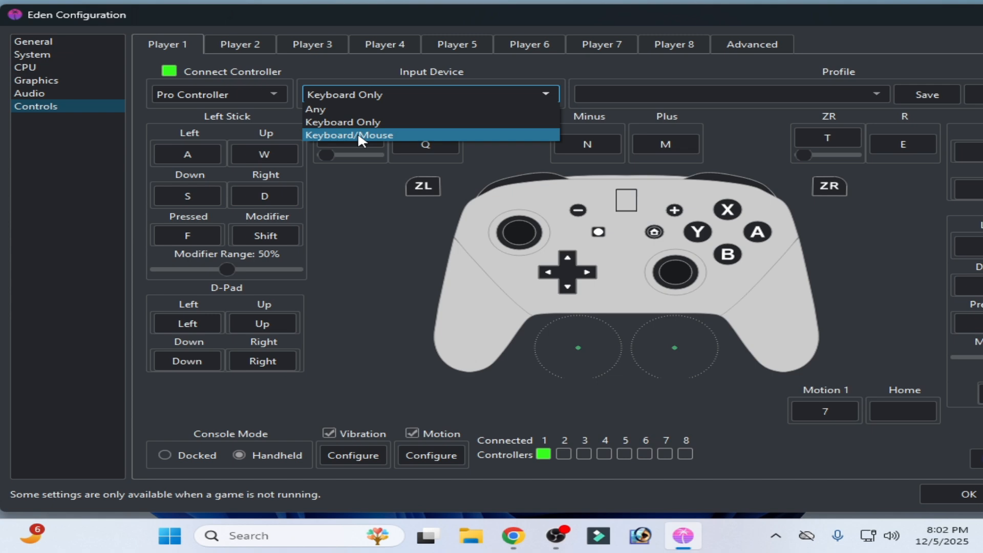
pyautogui.click(349, 135)
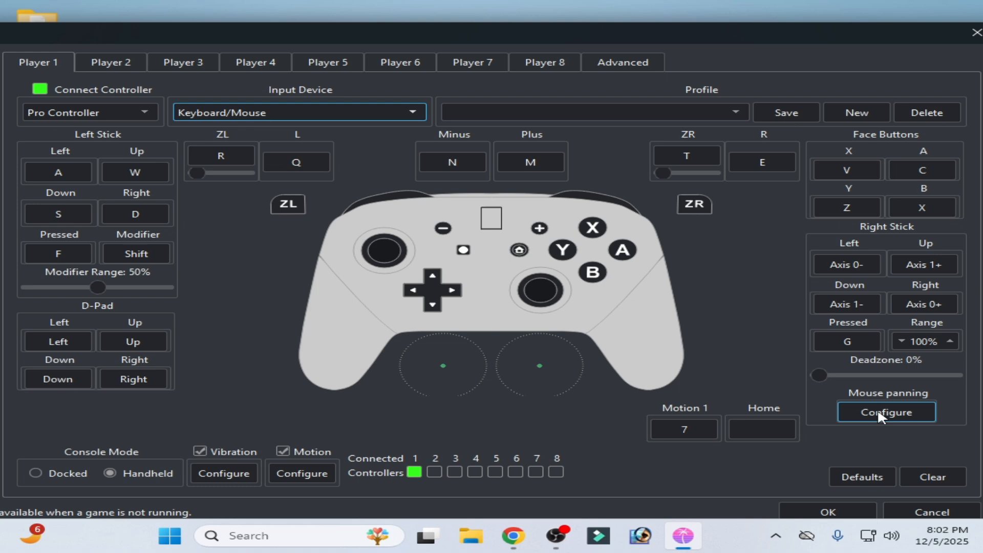
# Step: Enable Eden's player 1 mouse panning at 50% sensitivity on both axes
pyautogui.click(886, 411)
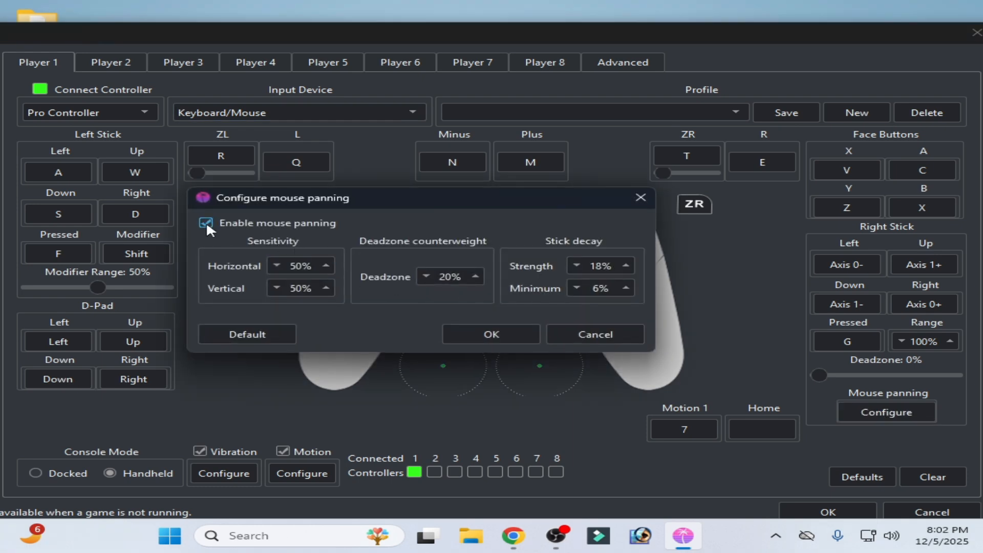
pyautogui.click(490, 334)
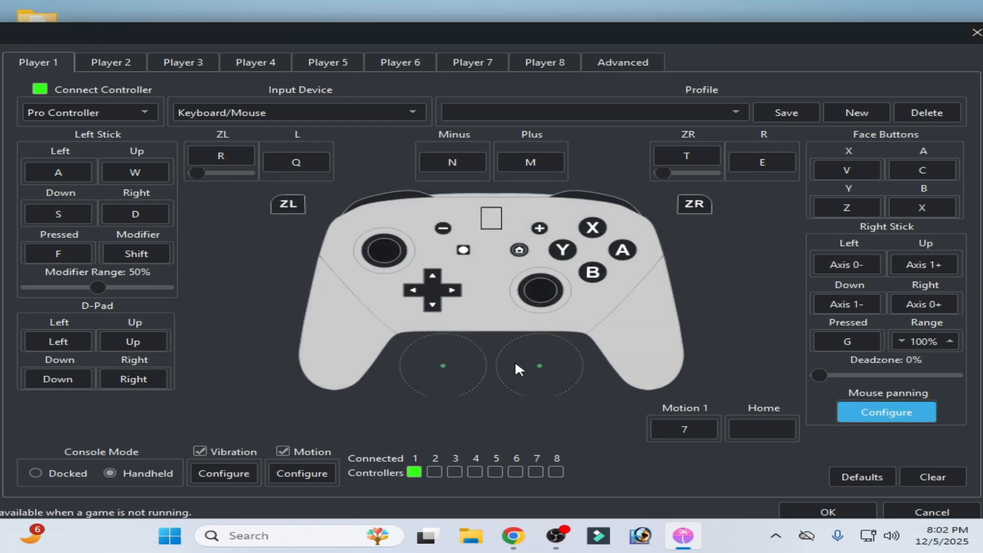
pyautogui.click(90, 112)
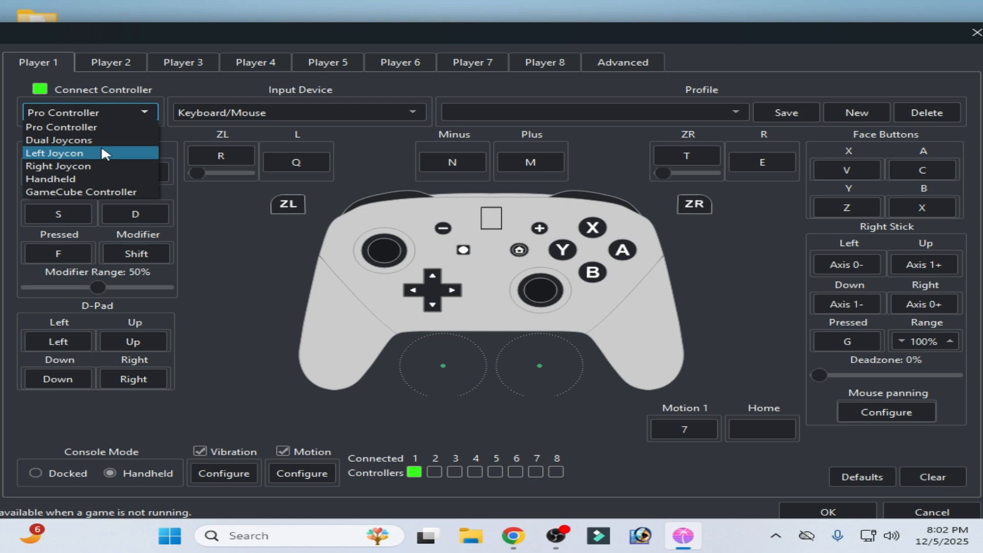